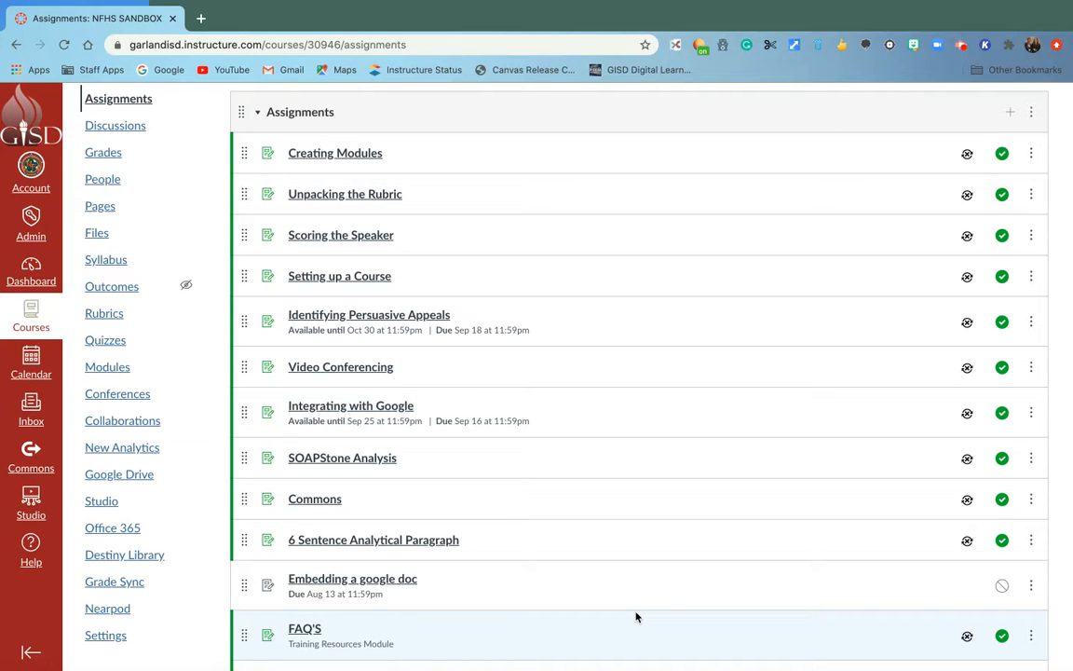
pyautogui.moveTo(660, 501)
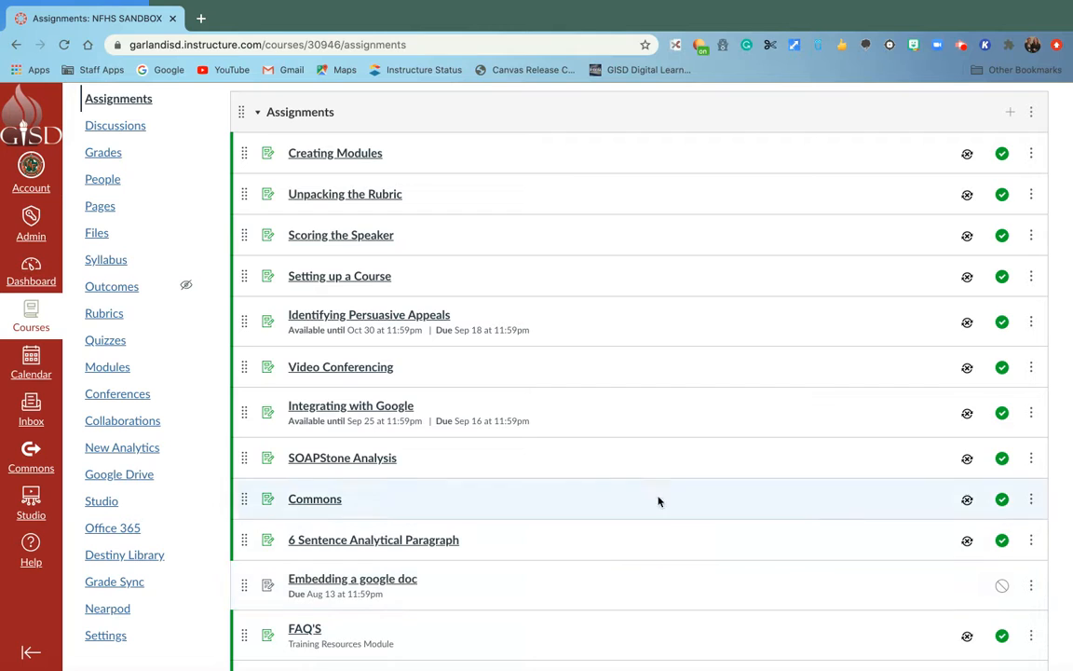
pyautogui.moveTo(969, 241)
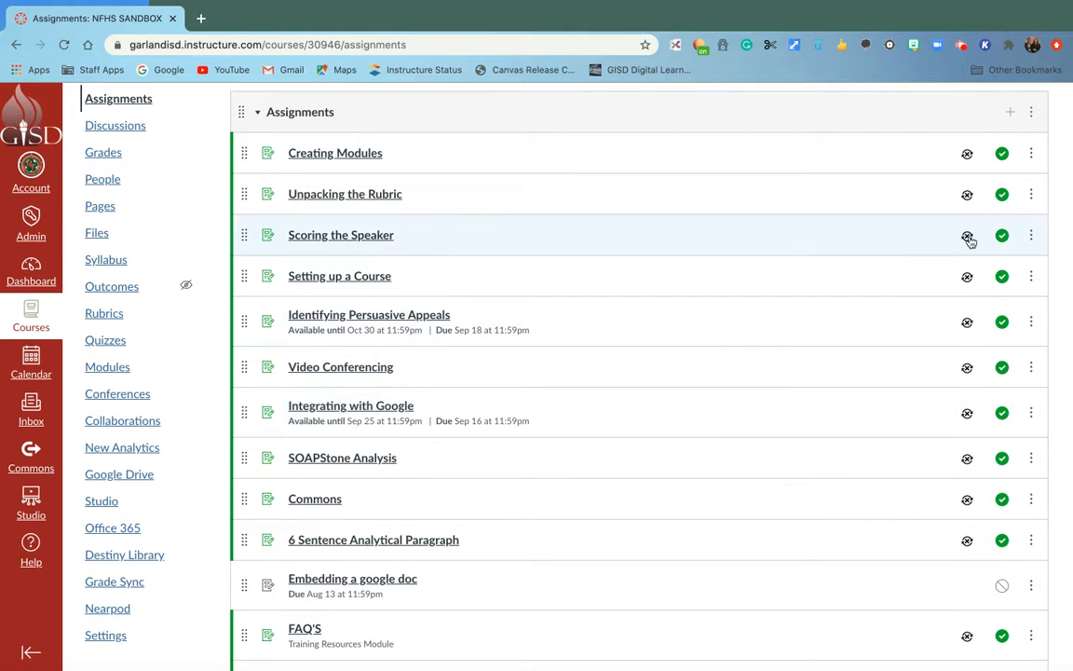
pyautogui.moveTo(1035, 368)
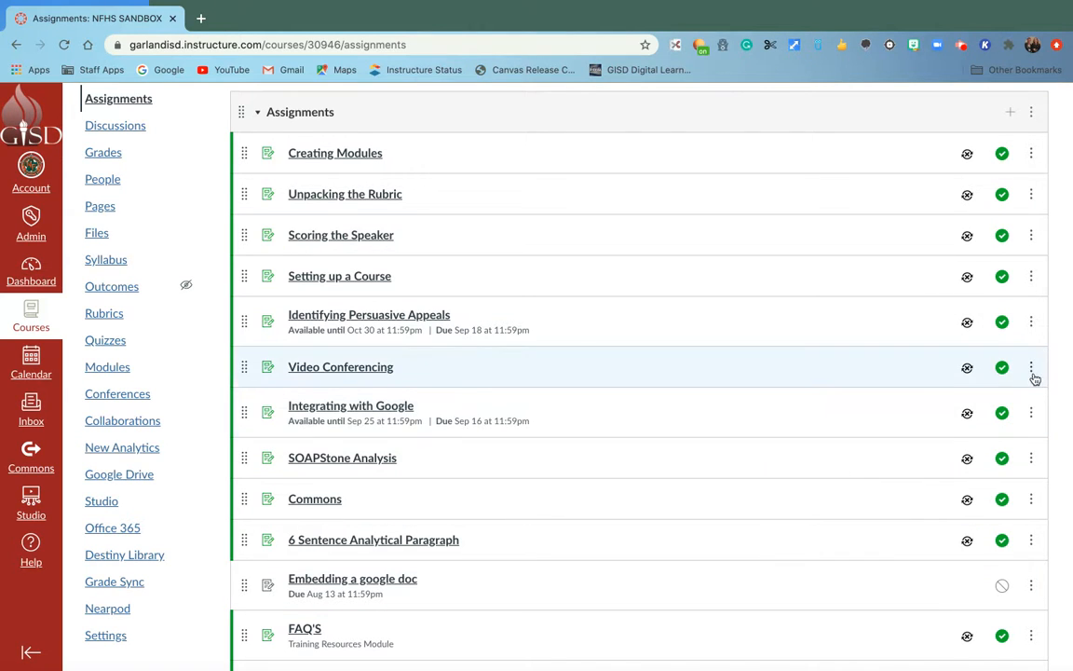
pyautogui.moveTo(1031, 471)
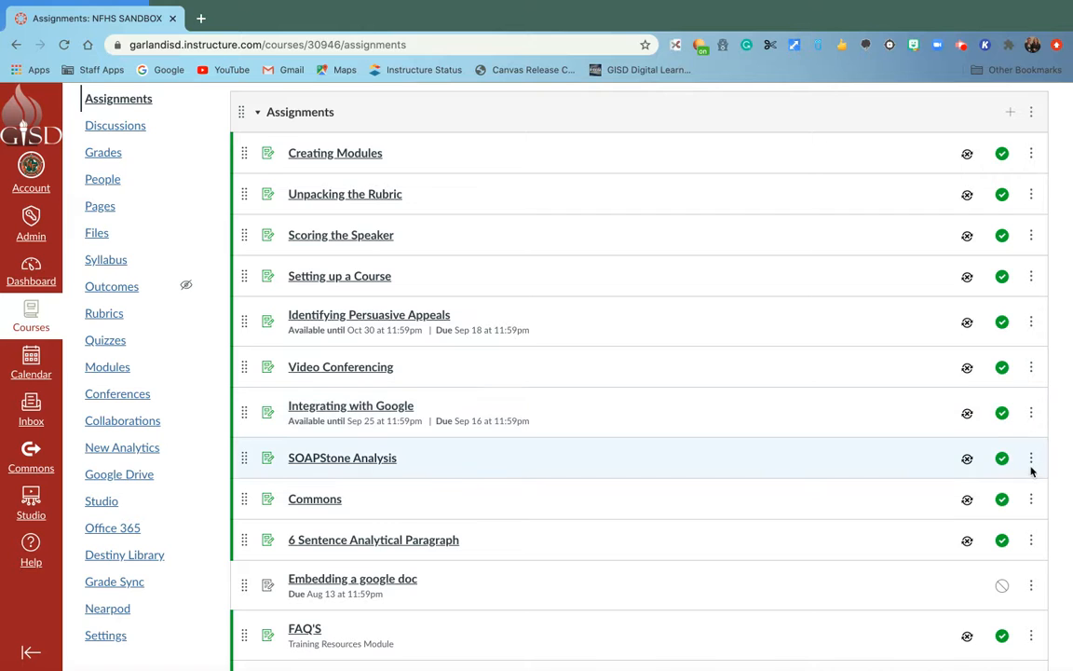
# Open SOAPStone Analysis in full edit view and scroll to the Assign dates section
pyautogui.click(1032, 458)
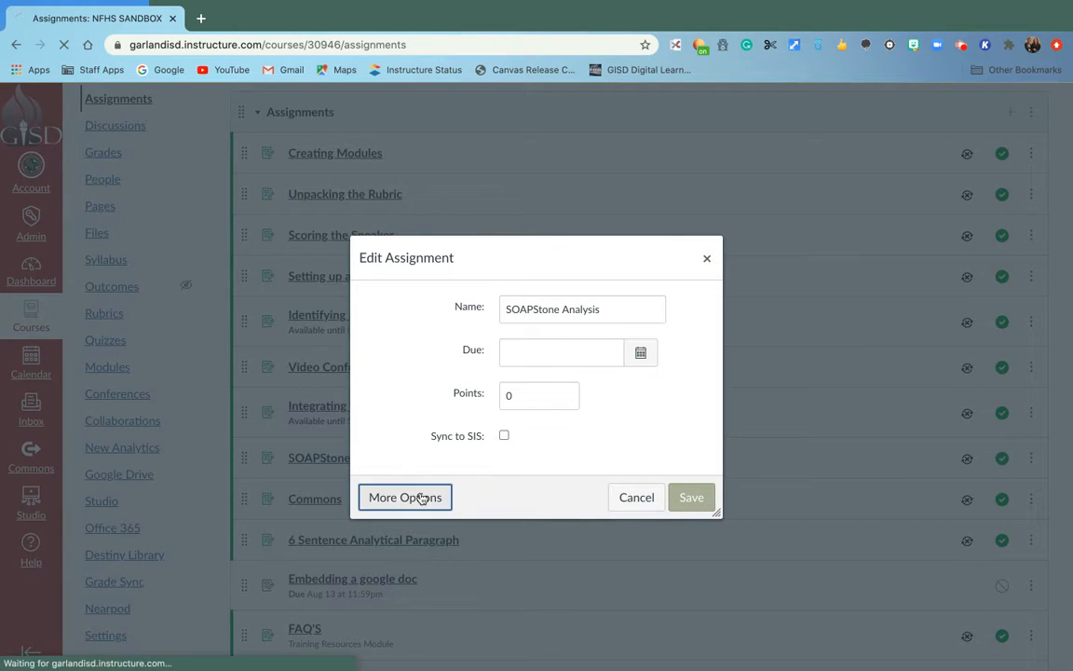
pyautogui.click(405, 496)
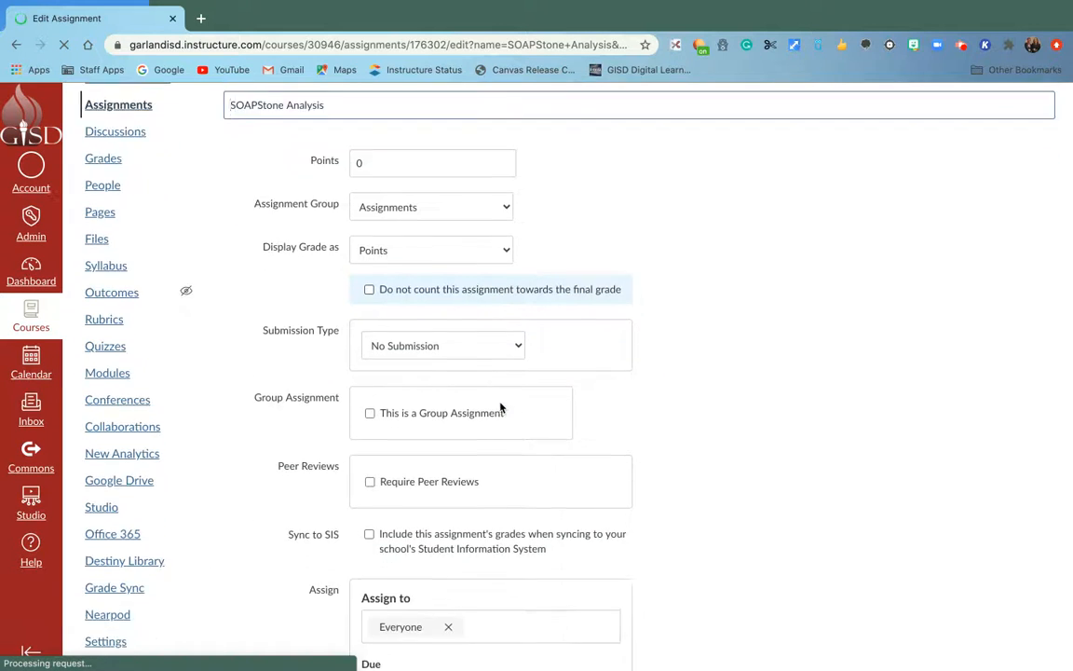
pyautogui.scroll(-3)
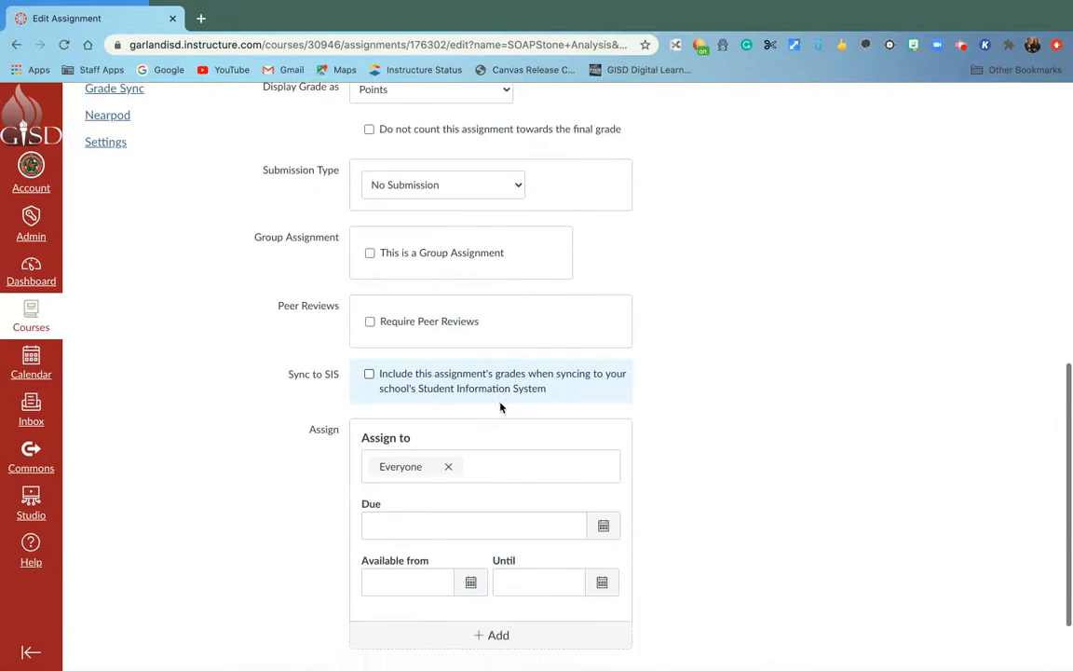
pyautogui.scroll(-3)
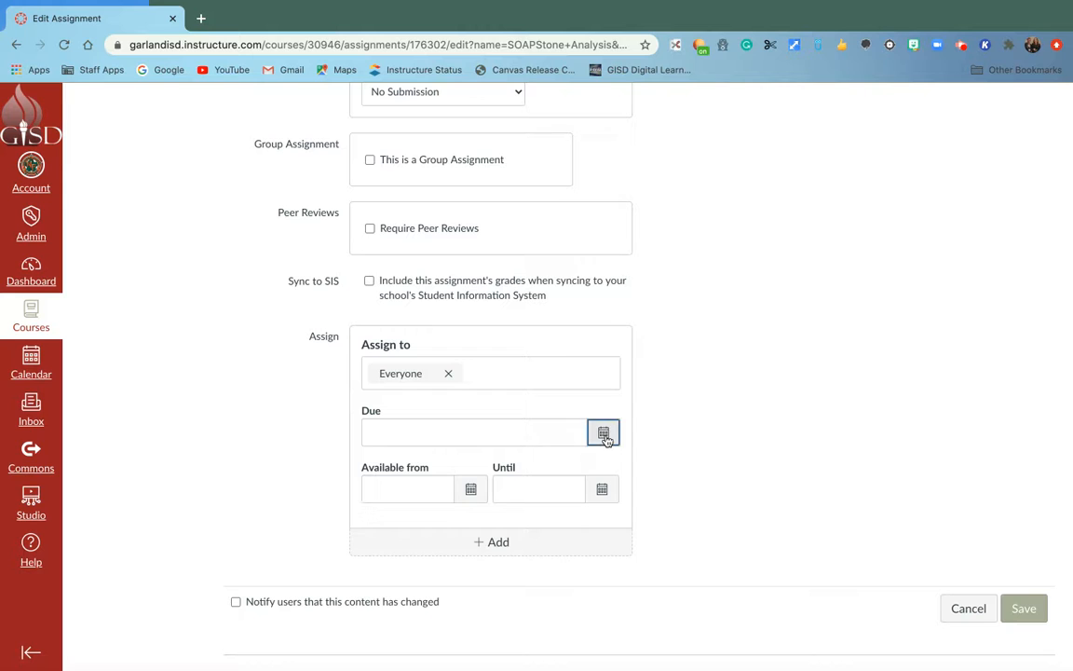
# Set the due date to September 25, 2020 at 11:59pm
pyautogui.click(603, 432)
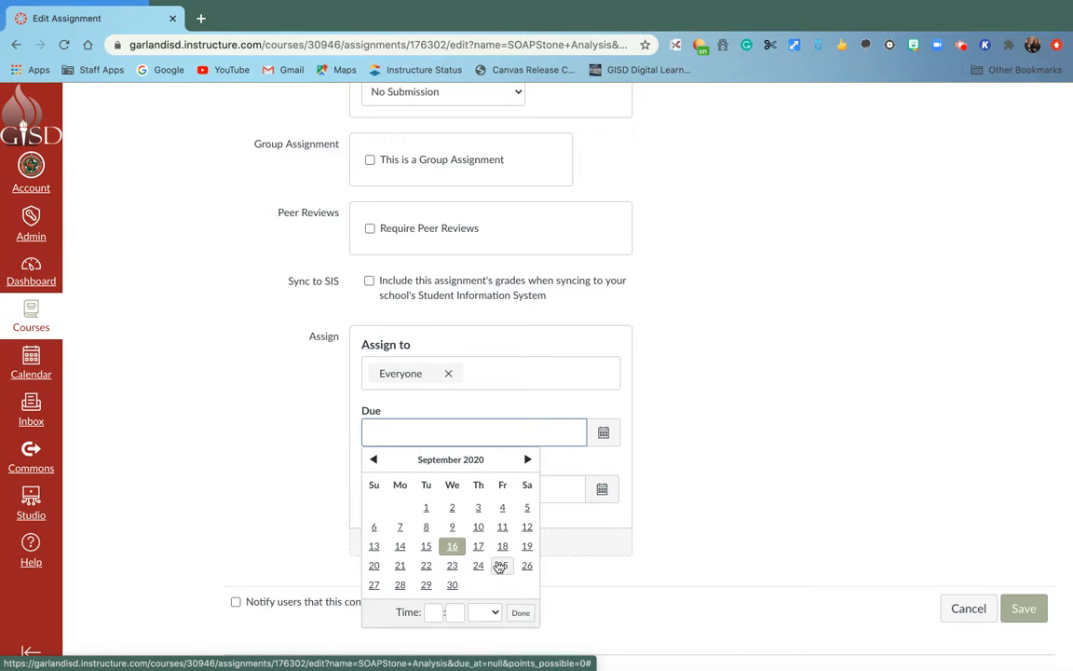
pyautogui.click(501, 566)
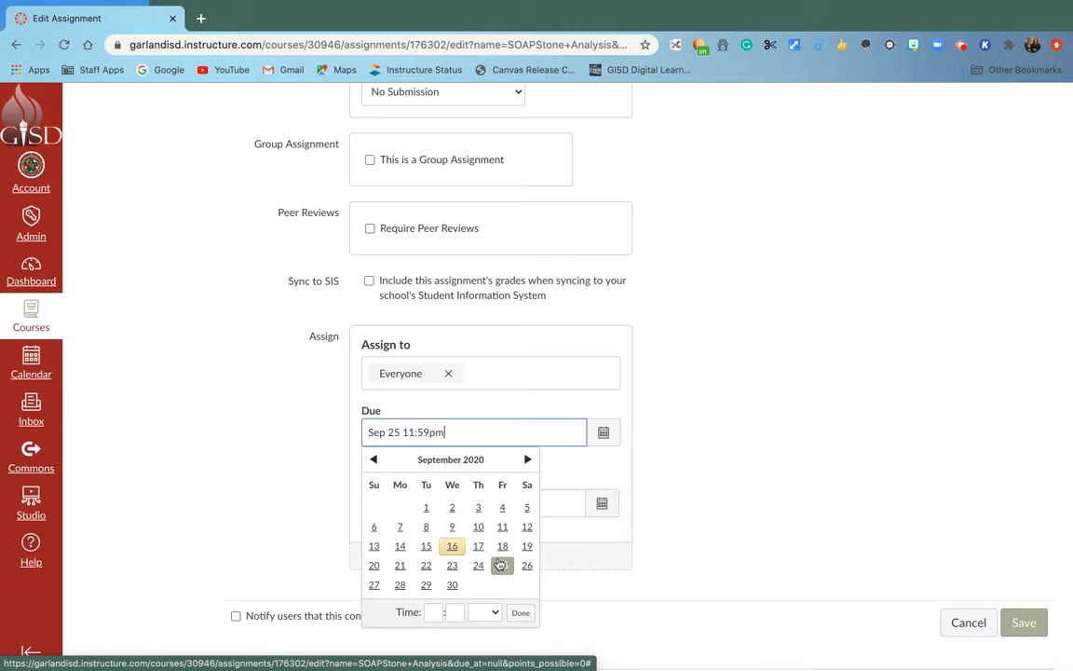
pyautogui.click(521, 612)
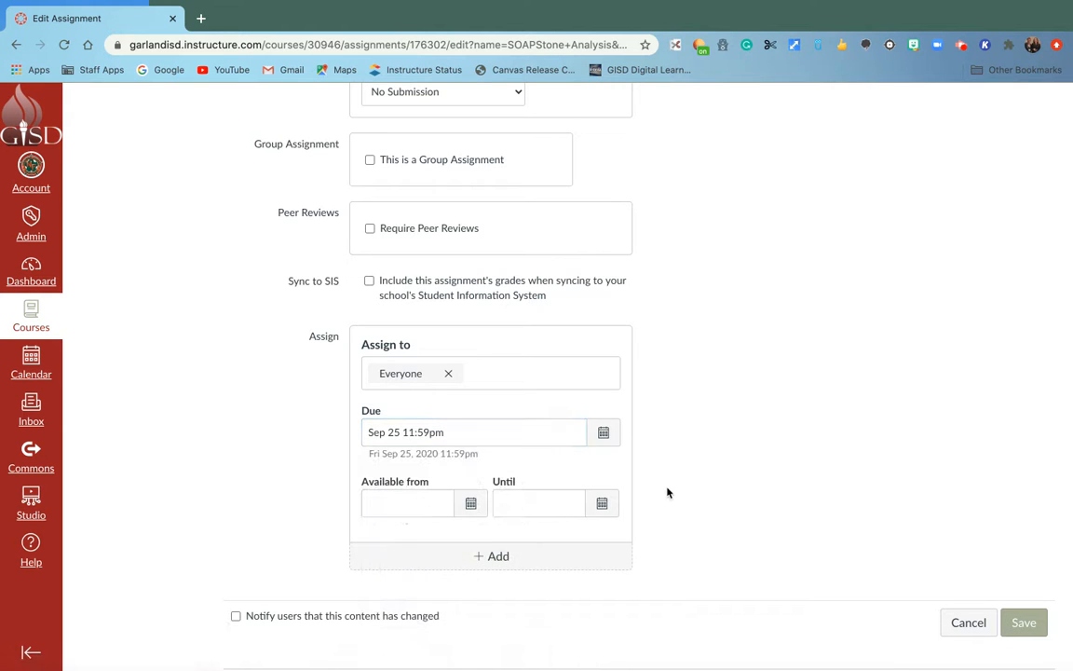
pyautogui.moveTo(641, 473)
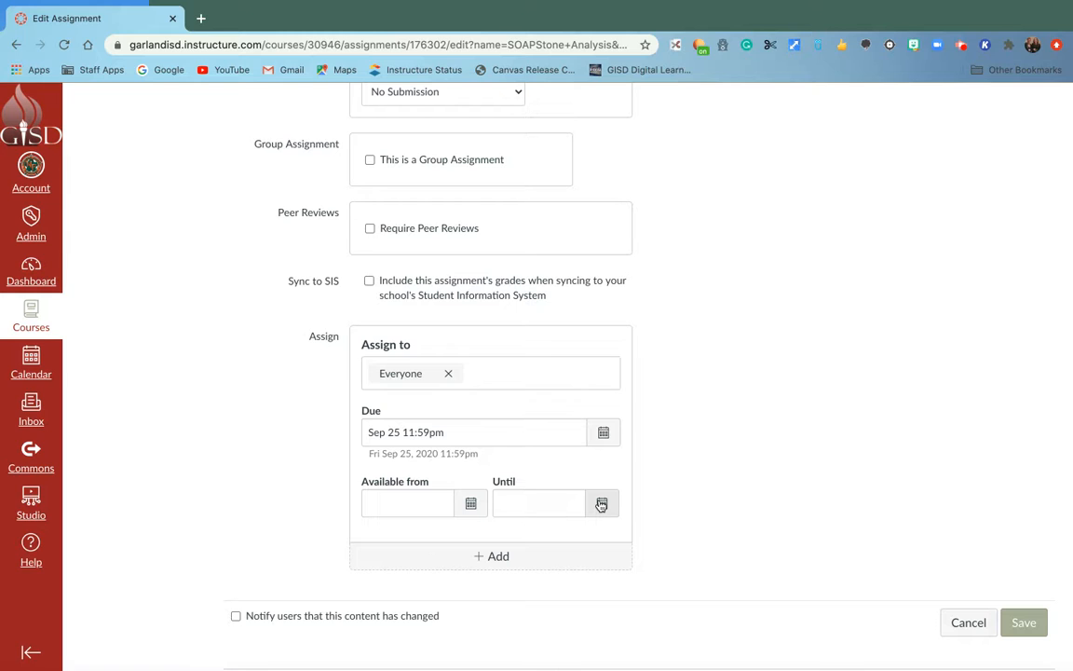
# Set the Until availability date to October 30, 2020 at 11:59pm
pyautogui.click(601, 503)
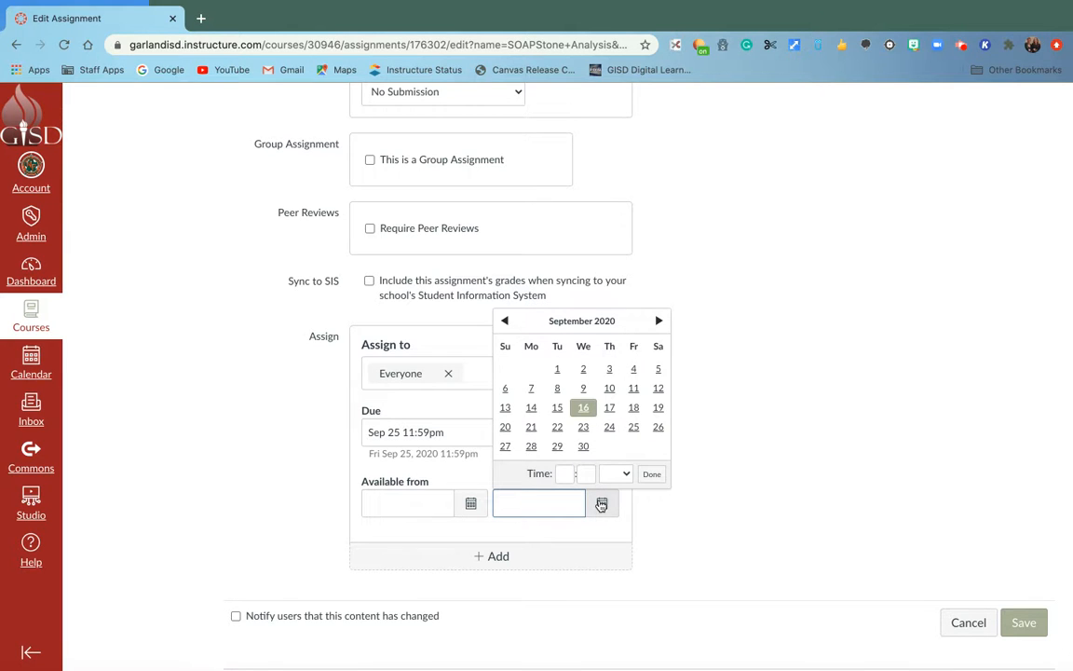
pyautogui.click(658, 321)
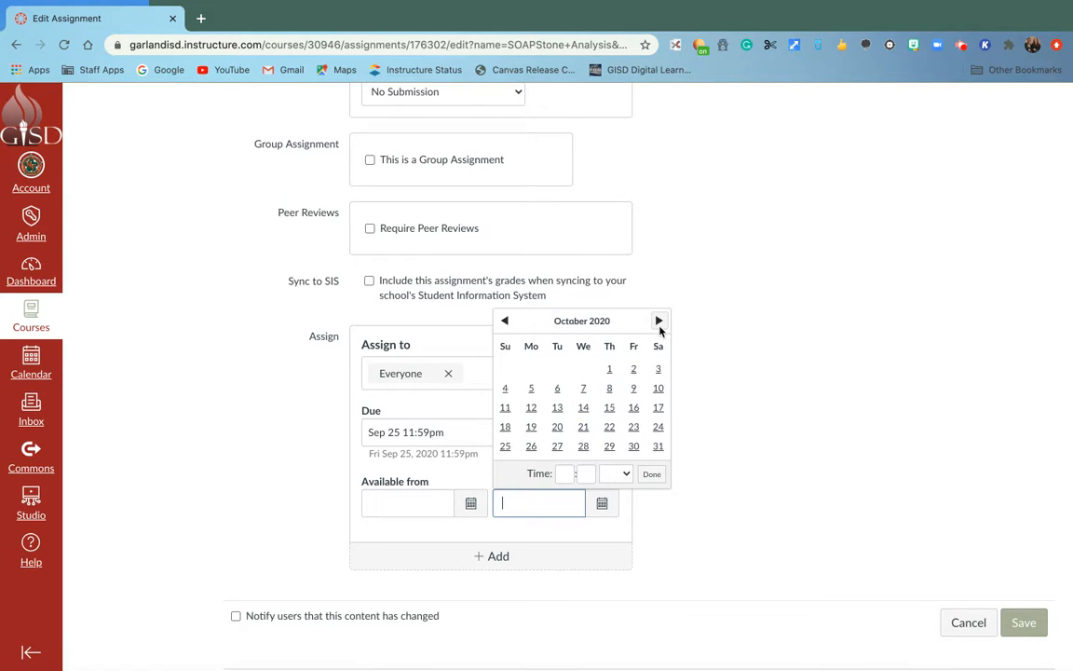
pyautogui.click(634, 445)
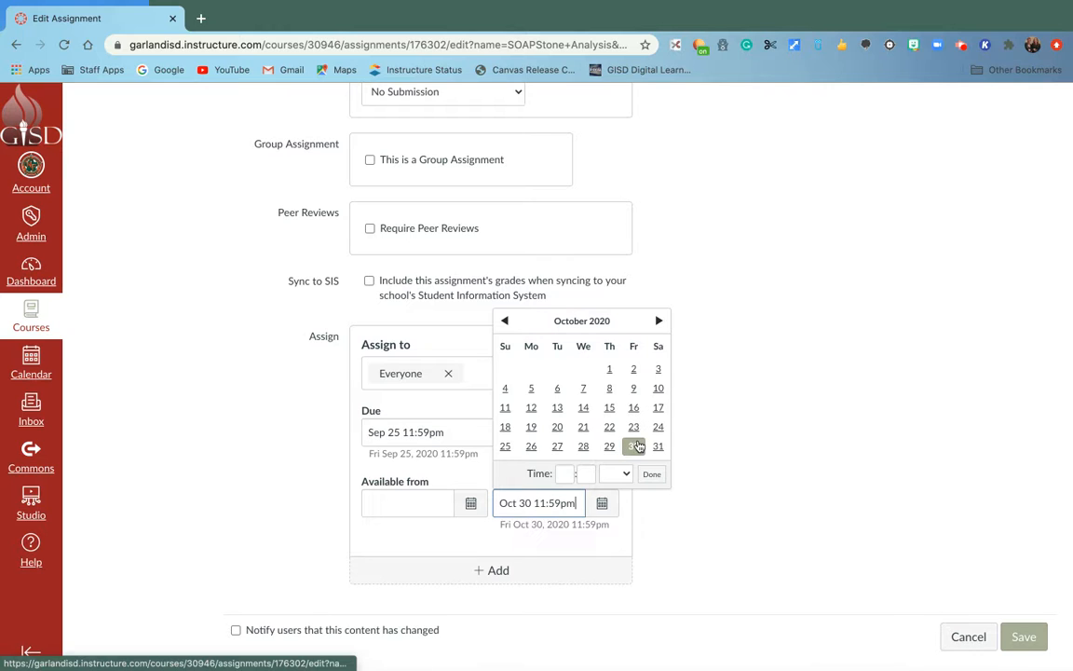
pyautogui.click(652, 474)
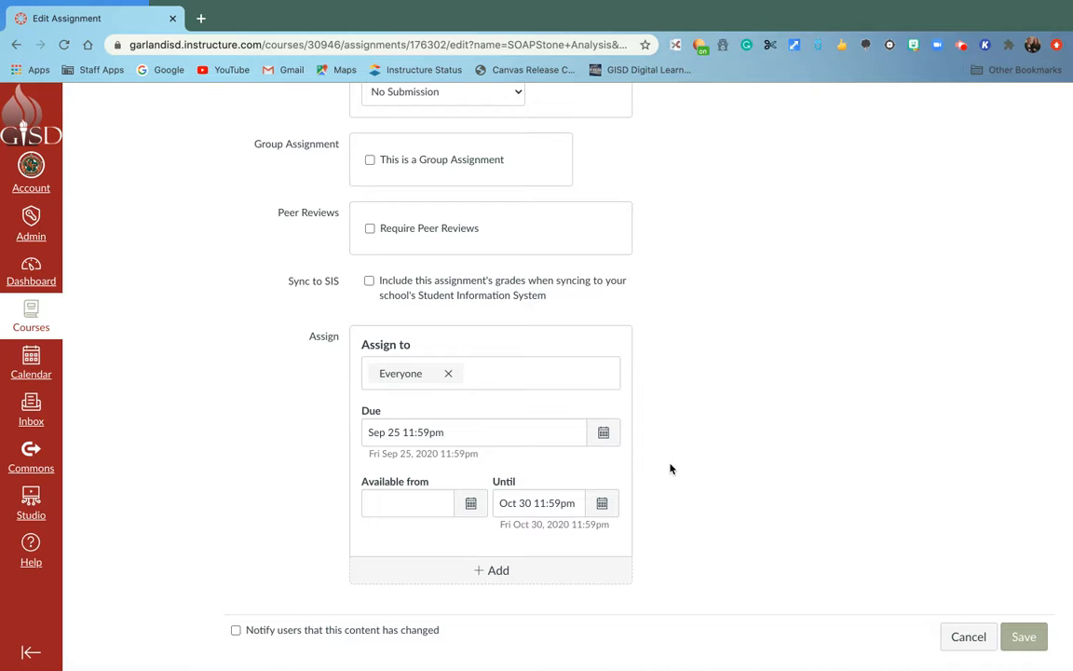
pyautogui.click(1024, 636)
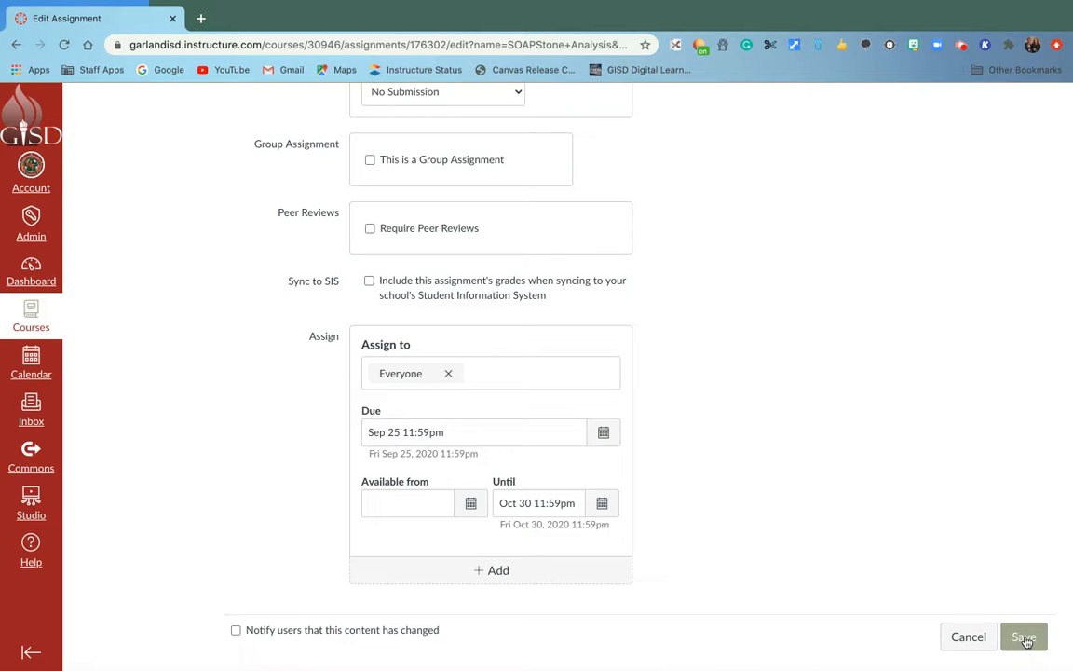
# Save SOAPStone Analysis and go back to the course Assignments list
pyautogui.click(1024, 636)
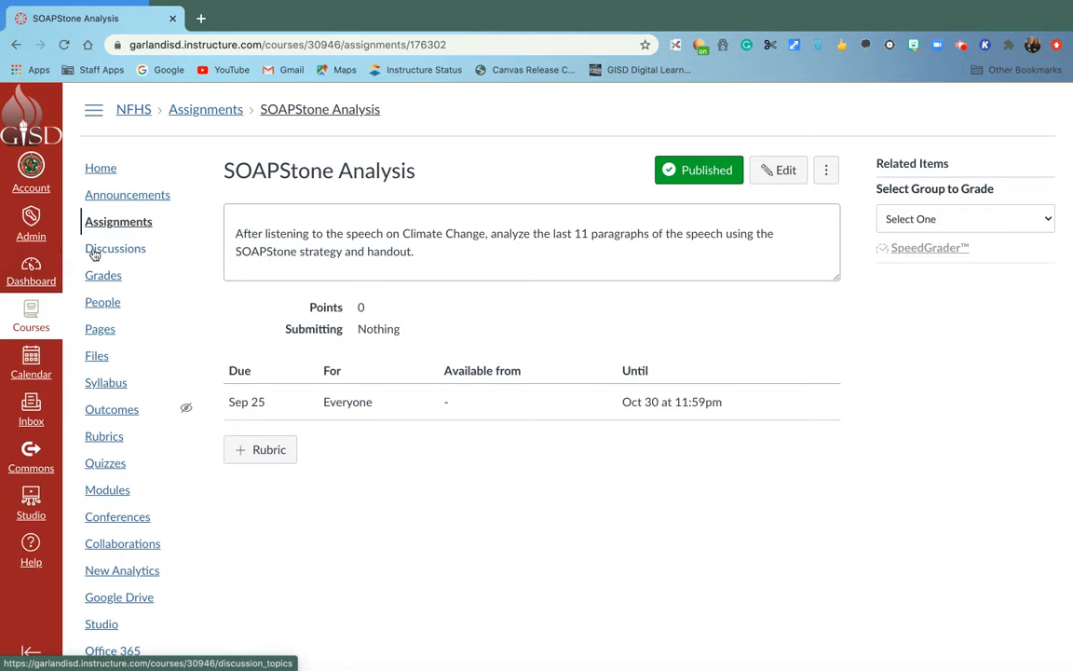
pyautogui.click(118, 221)
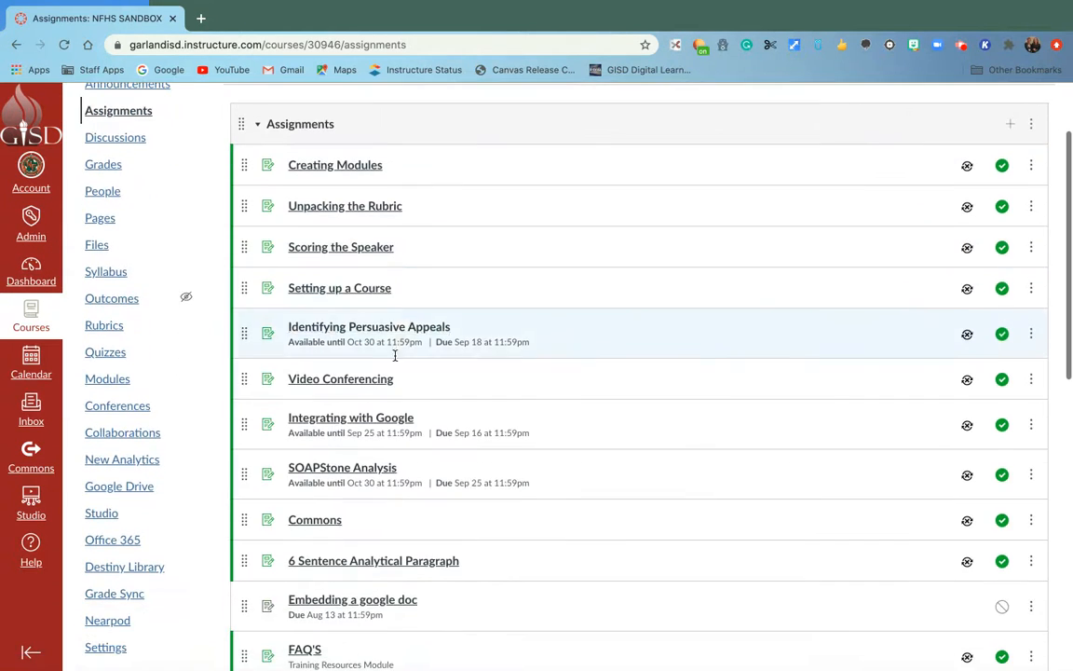
pyautogui.moveTo(379, 485)
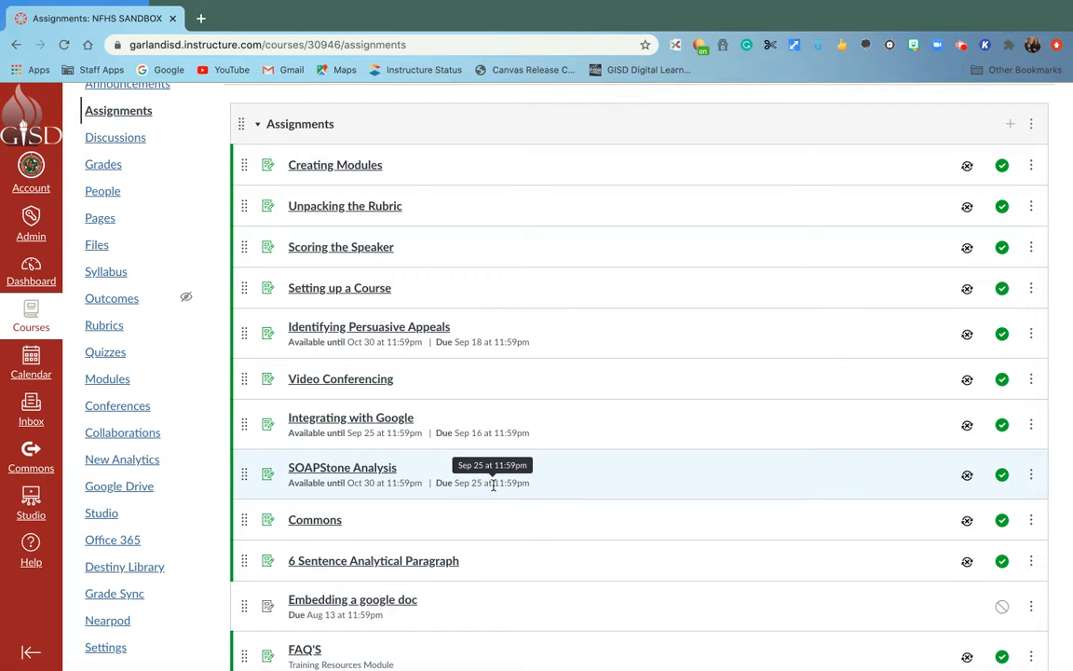
pyautogui.moveTo(511, 497)
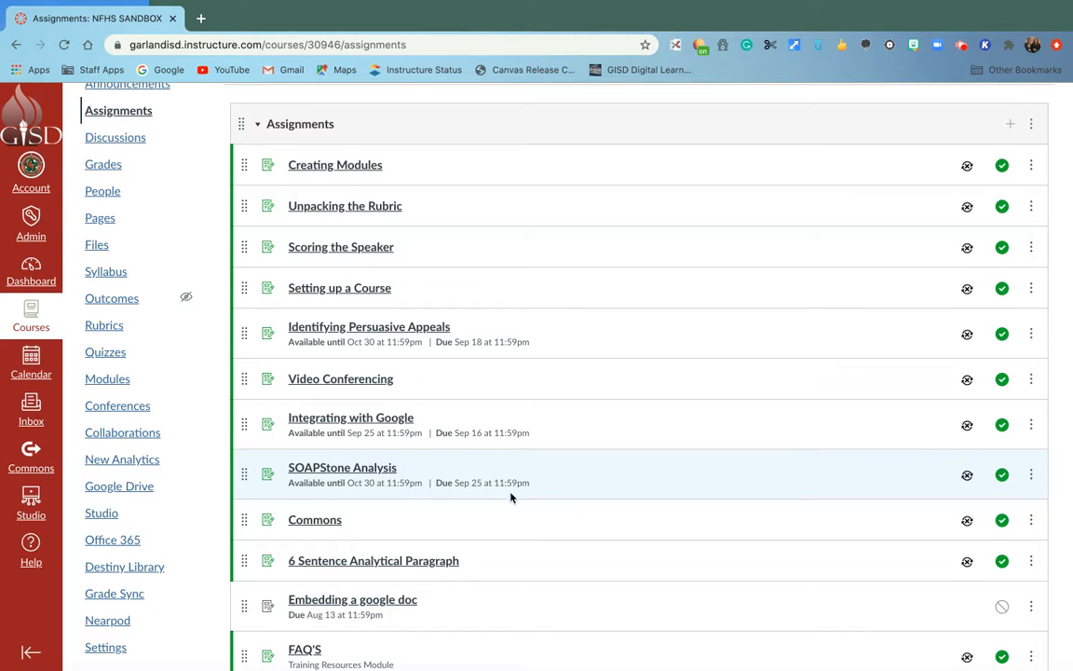
pyautogui.moveTo(525, 494)
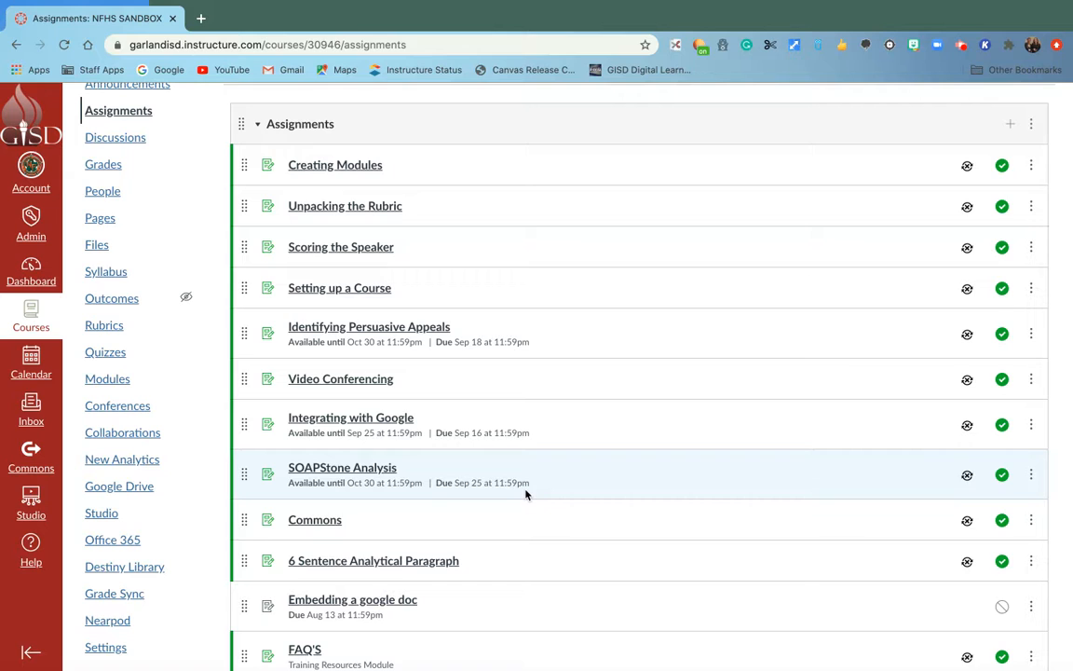